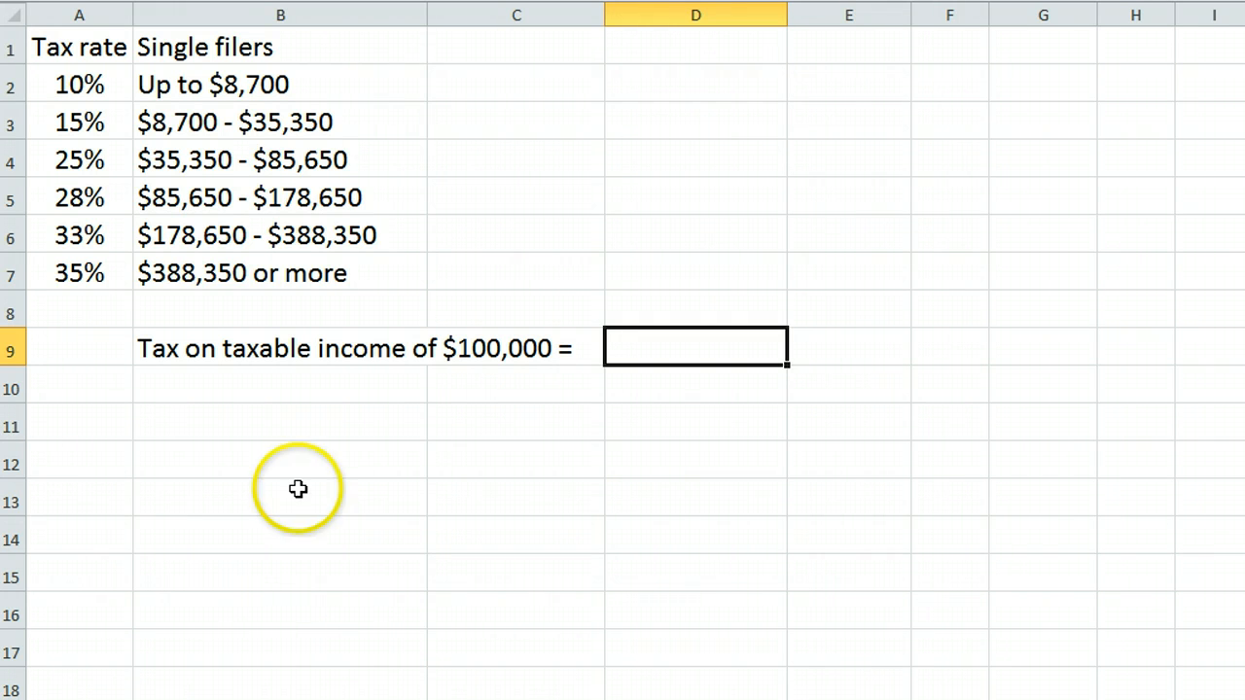
{"action": "mouse_move", "coordinate": [224, 272]}
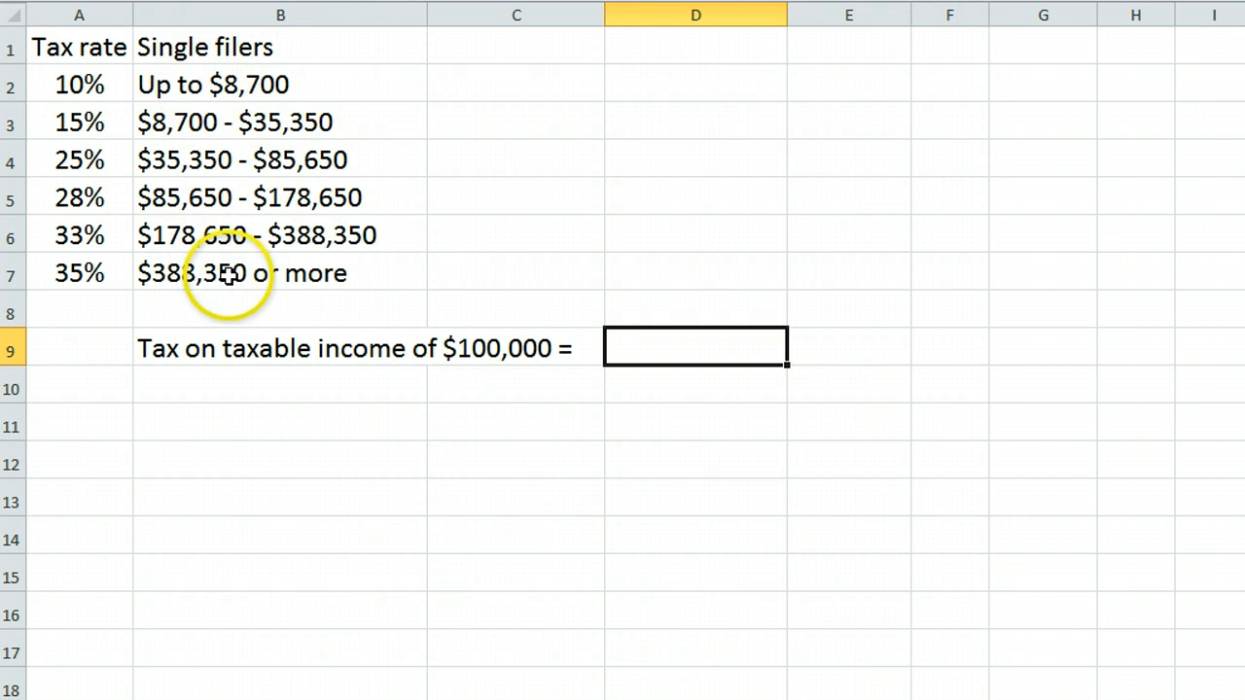
{"action": "mouse_move", "coordinate": [218, 389]}
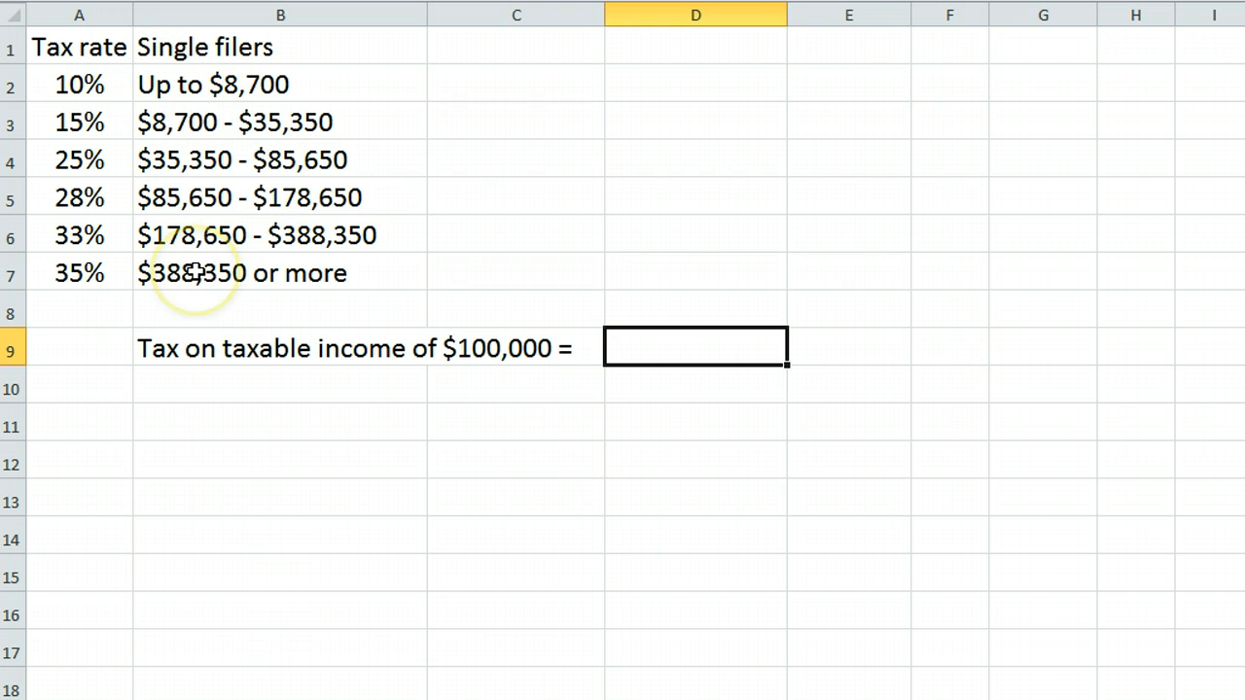
{"action": "mouse_move", "coordinate": [424, 276]}
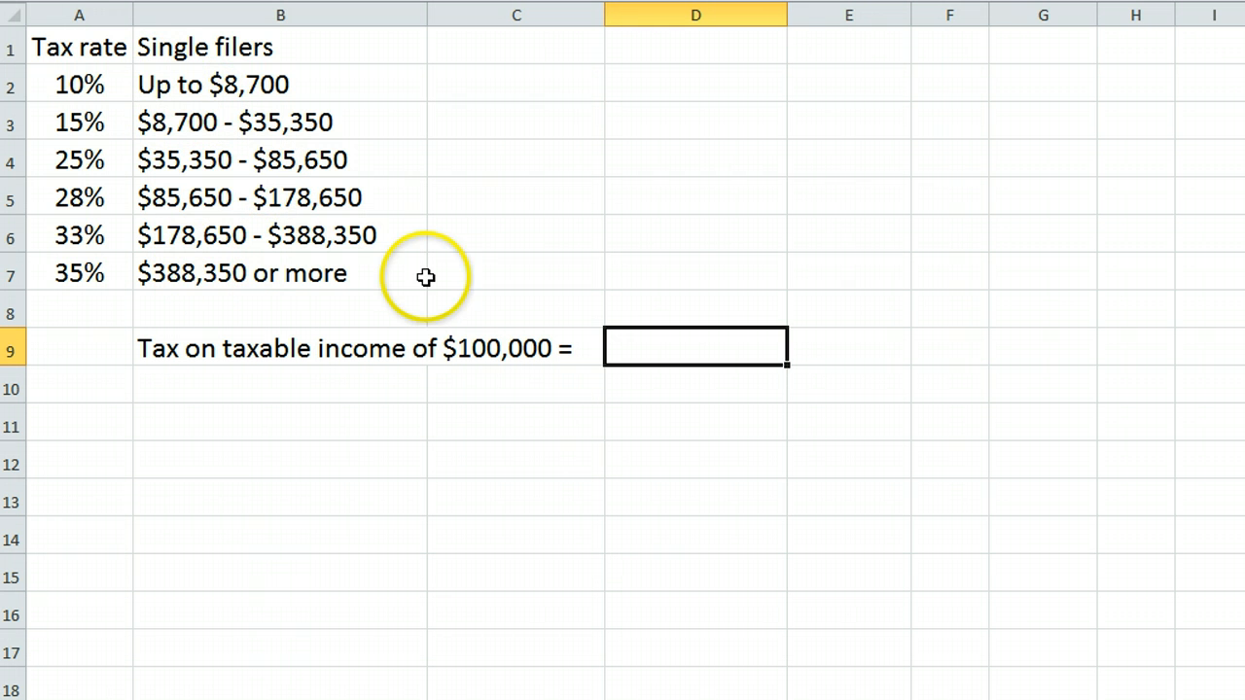
{"action": "mouse_move", "coordinate": [427, 276]}
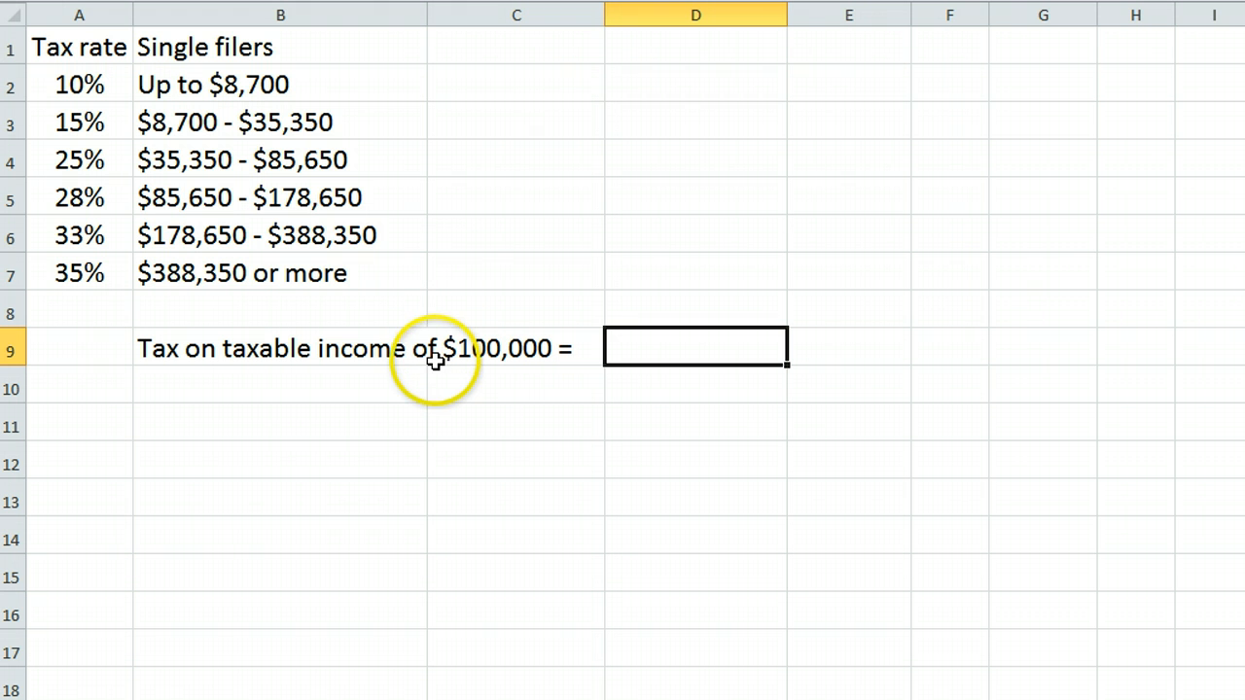
{"action": "mouse_move", "coordinate": [374, 377]}
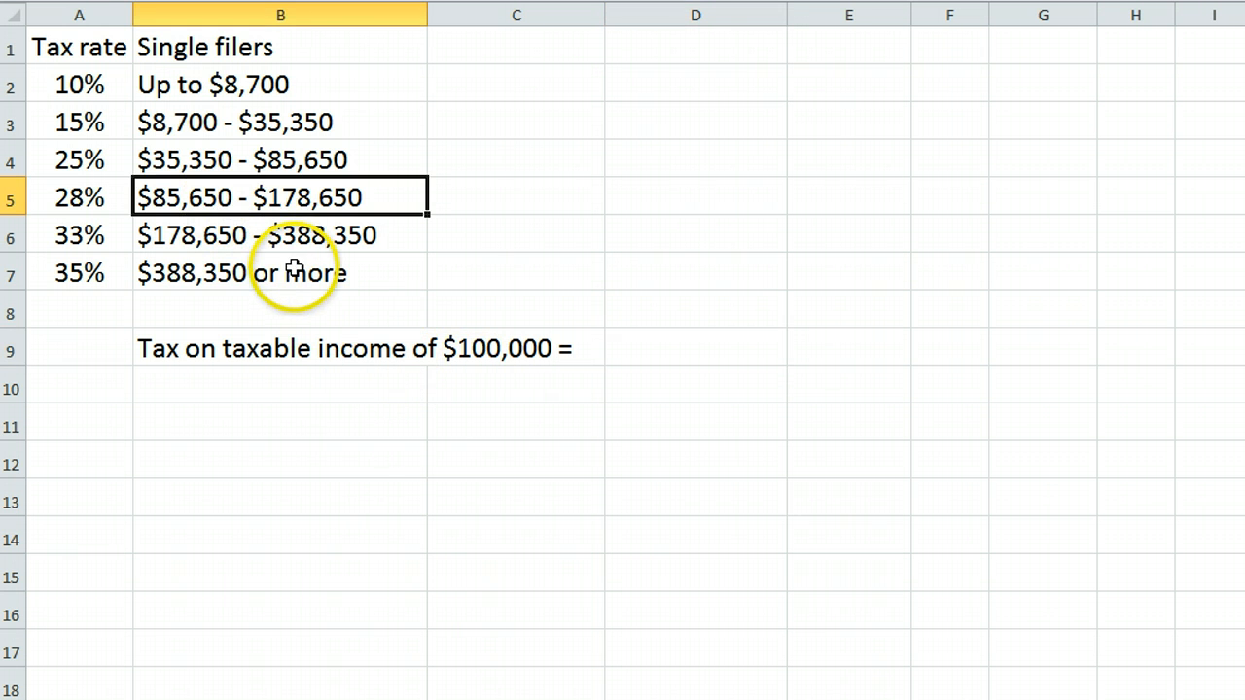
Enter $8,700 of income in C2 and a 10% tax formula giving $870 in D2
{"action": "left_click", "coordinate": [80, 199]}
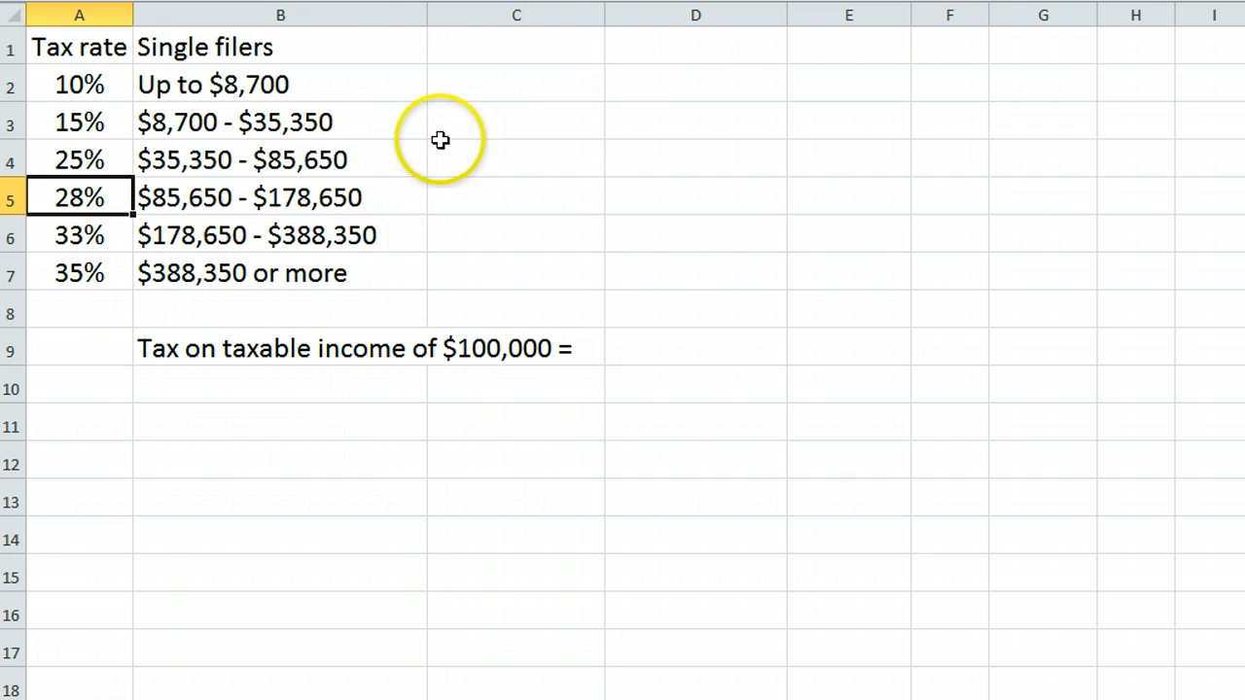
{"action": "type", "text": "870"}
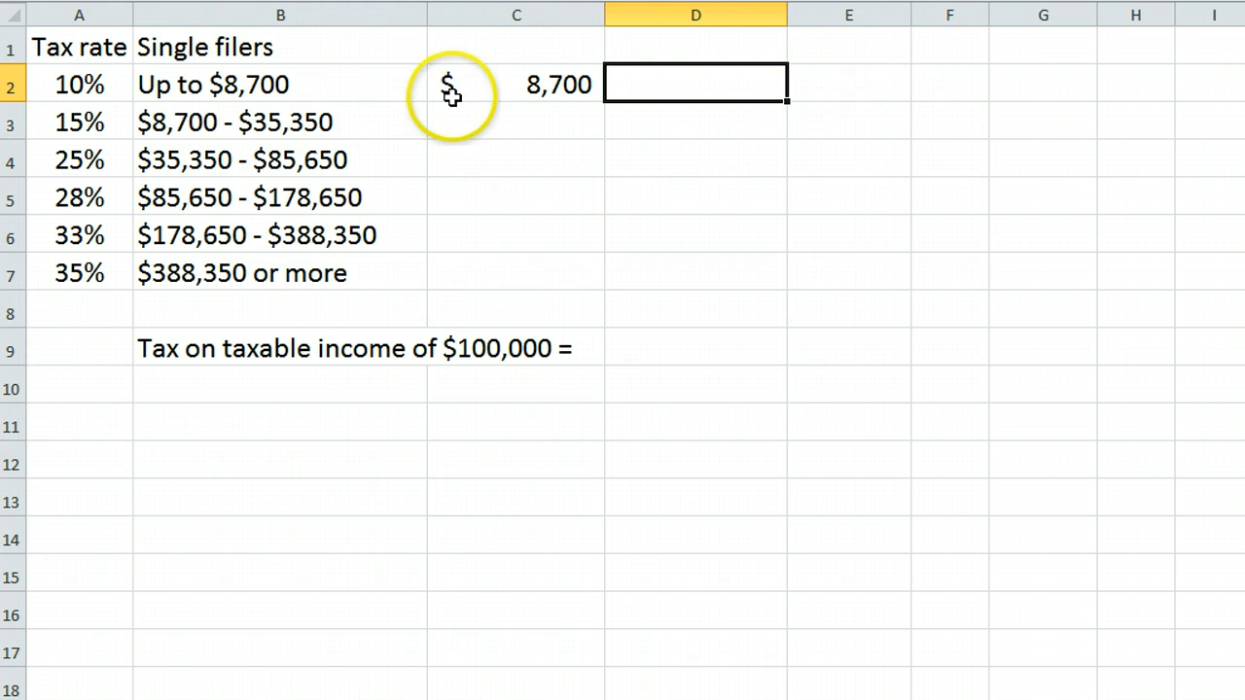
{"action": "type", "text": "="}
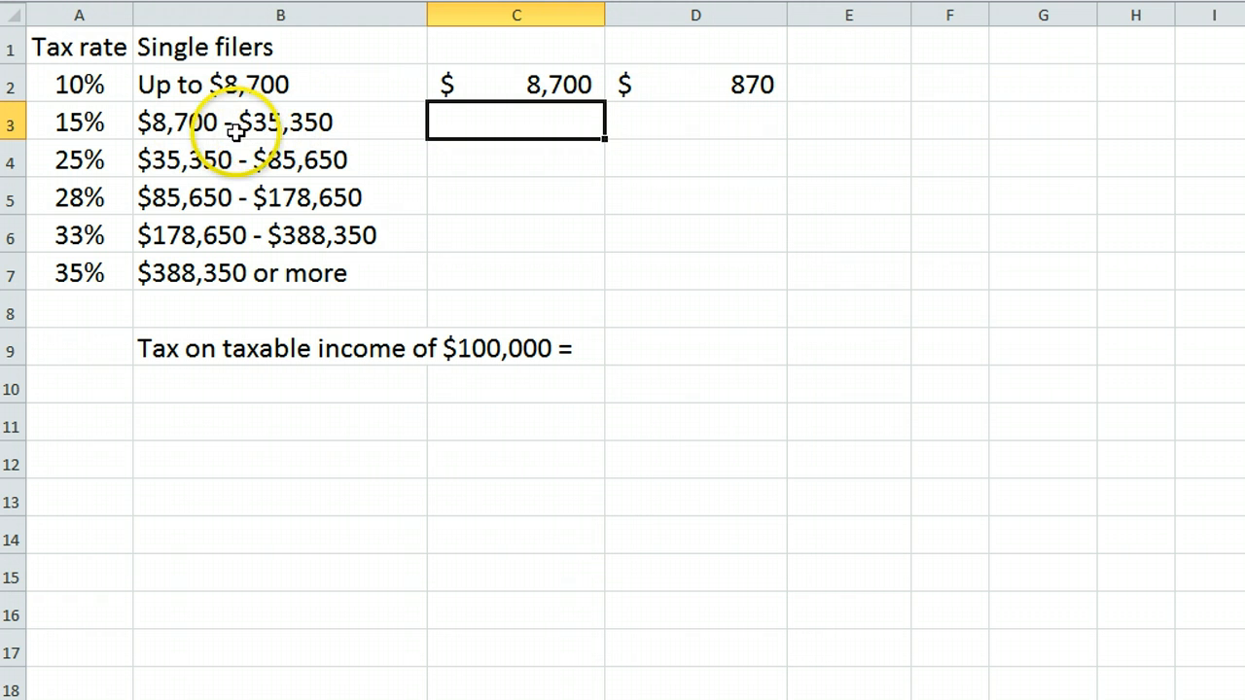
{"action": "mouse_move", "coordinate": [288, 140]}
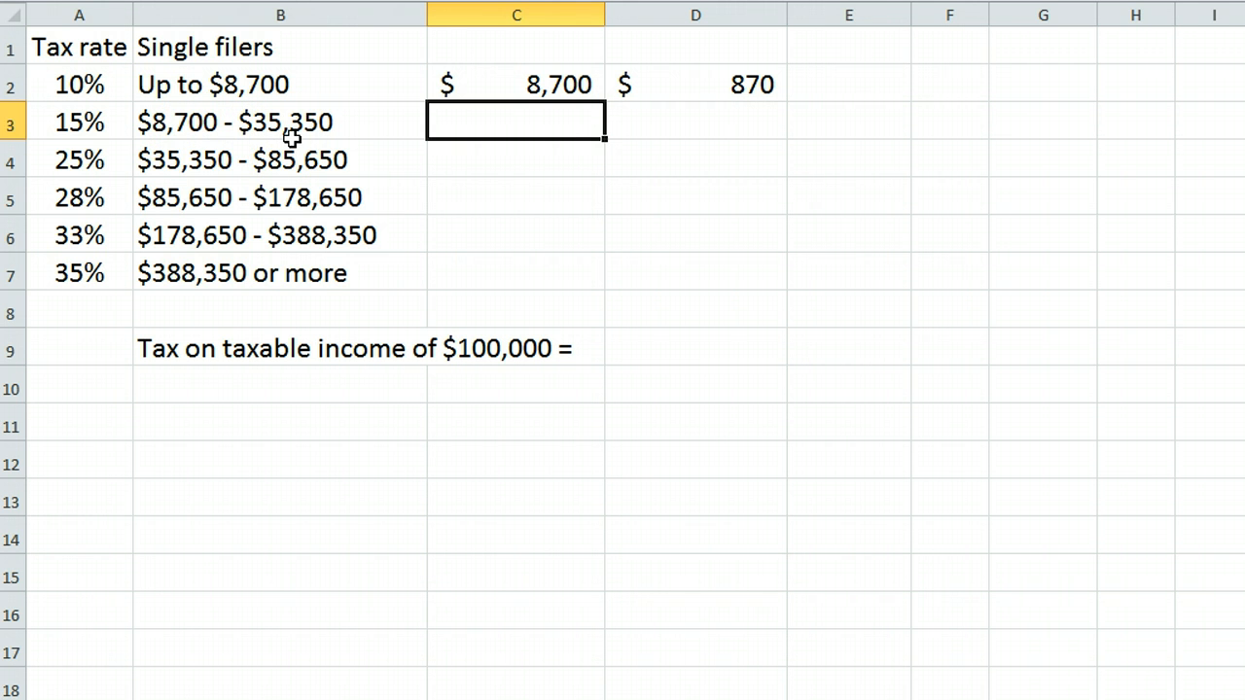
Enter the 15% bracket amount of $26,650 in C3 and =.15*C3 in D3 for $3,998 tax
{"action": "type", "text": "(35350-870"}
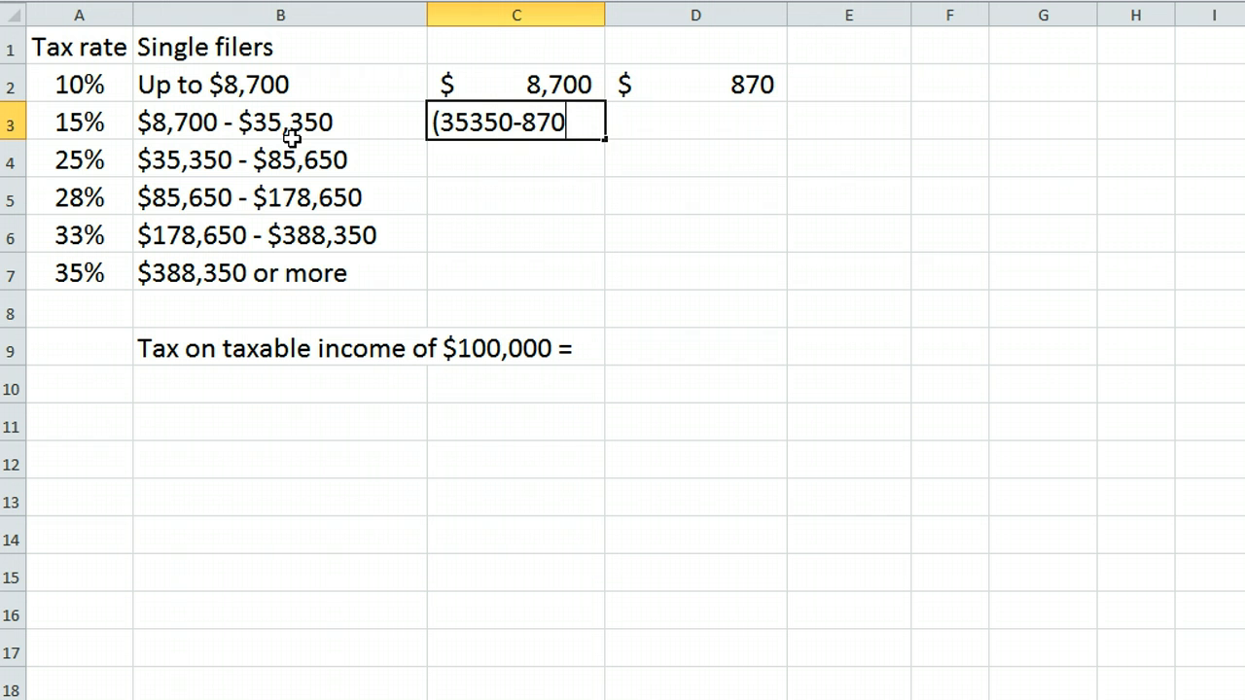
{"action": "type", "text": ")"}
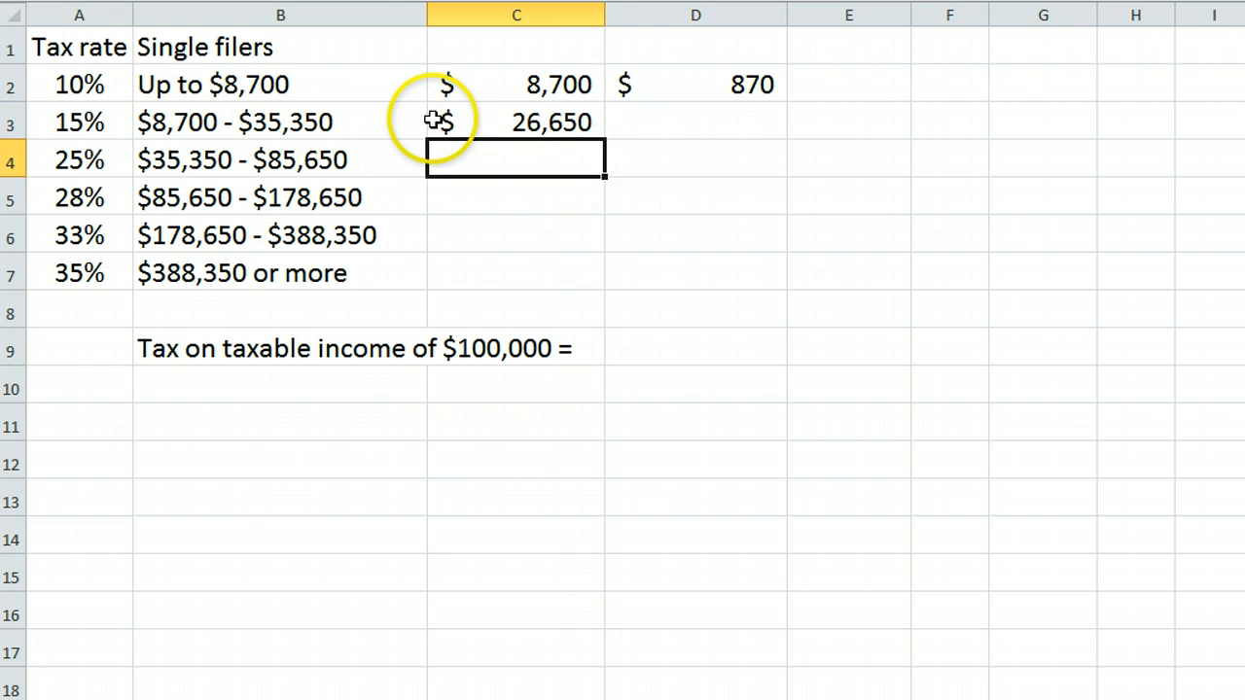
{"action": "left_click", "coordinate": [694, 121]}
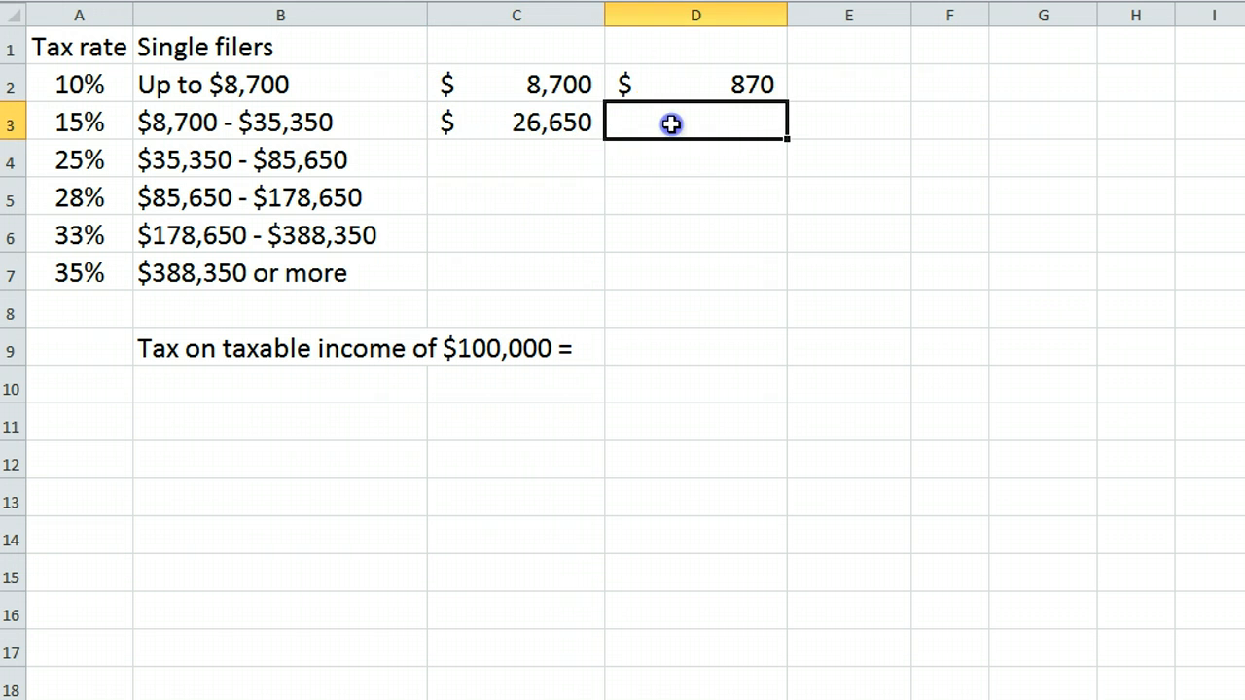
{"action": "mouse_move", "coordinate": [648, 129]}
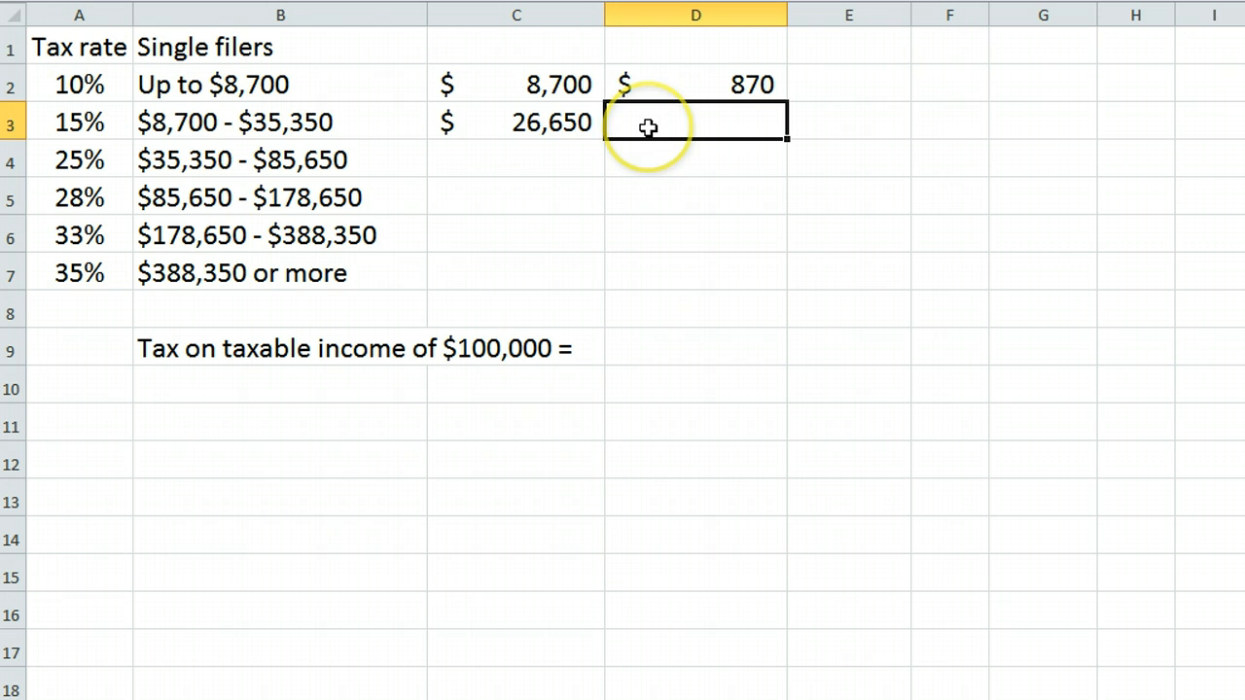
{"action": "type", "text": "=0.1"}
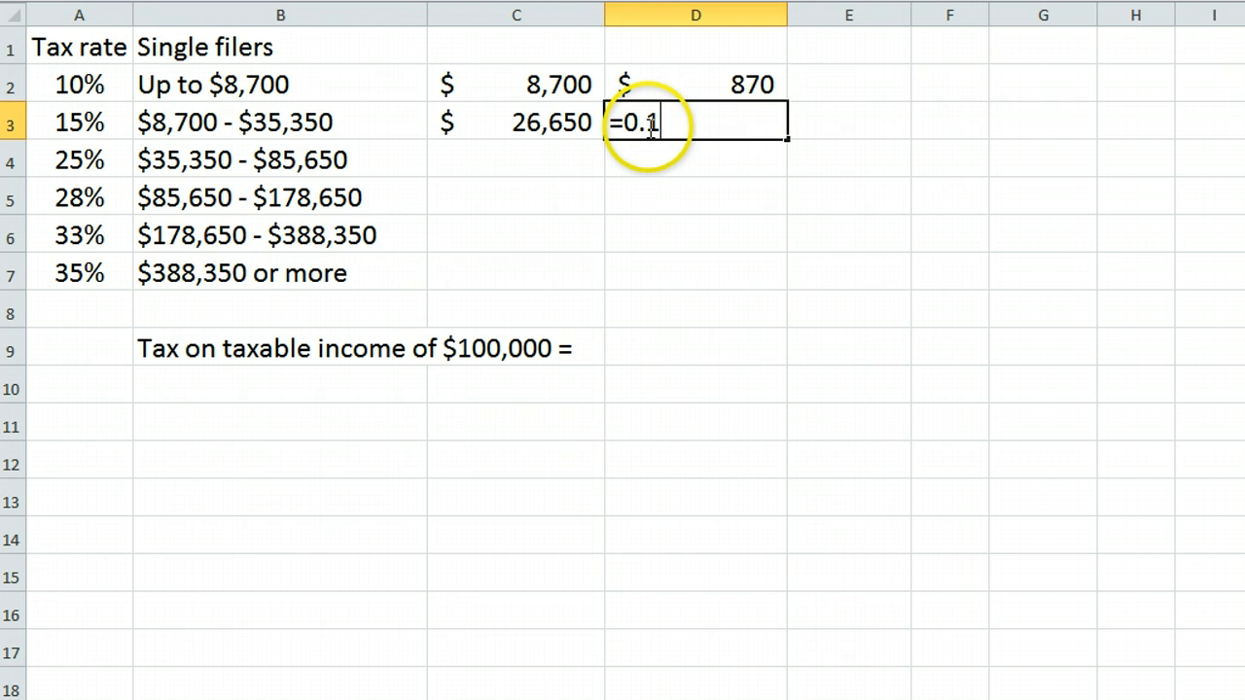
{"action": "left_click", "coordinate": [516, 121]}
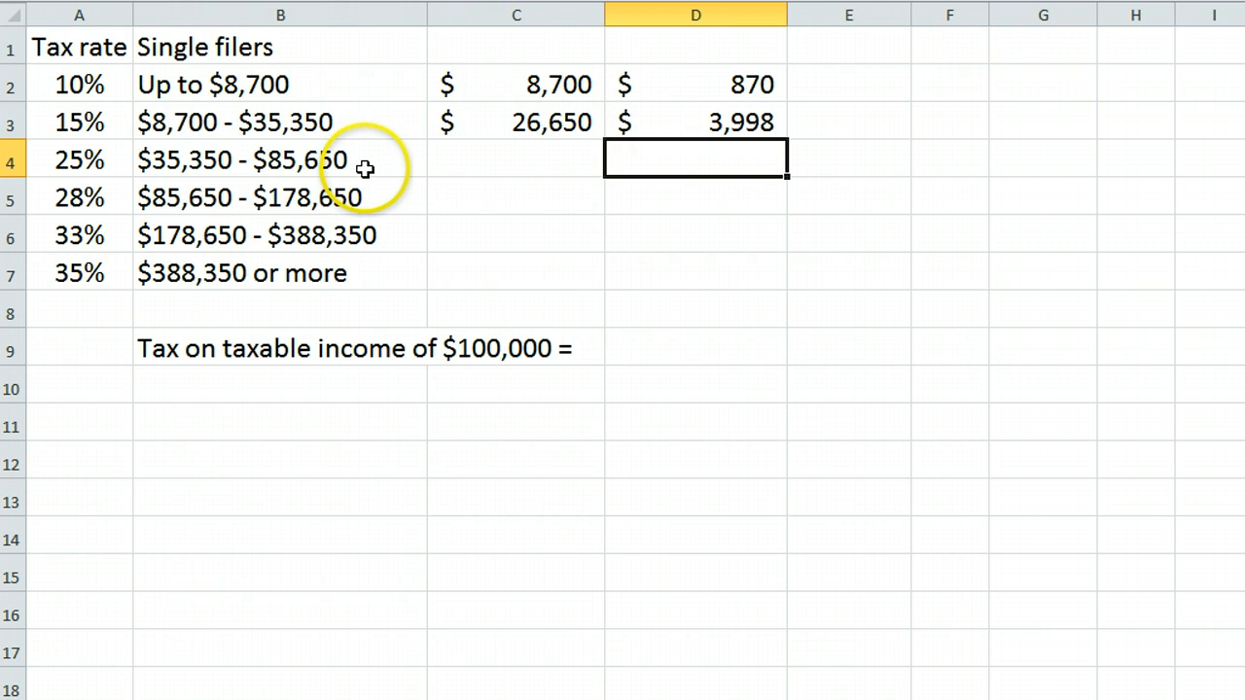
{"action": "mouse_move", "coordinate": [203, 159]}
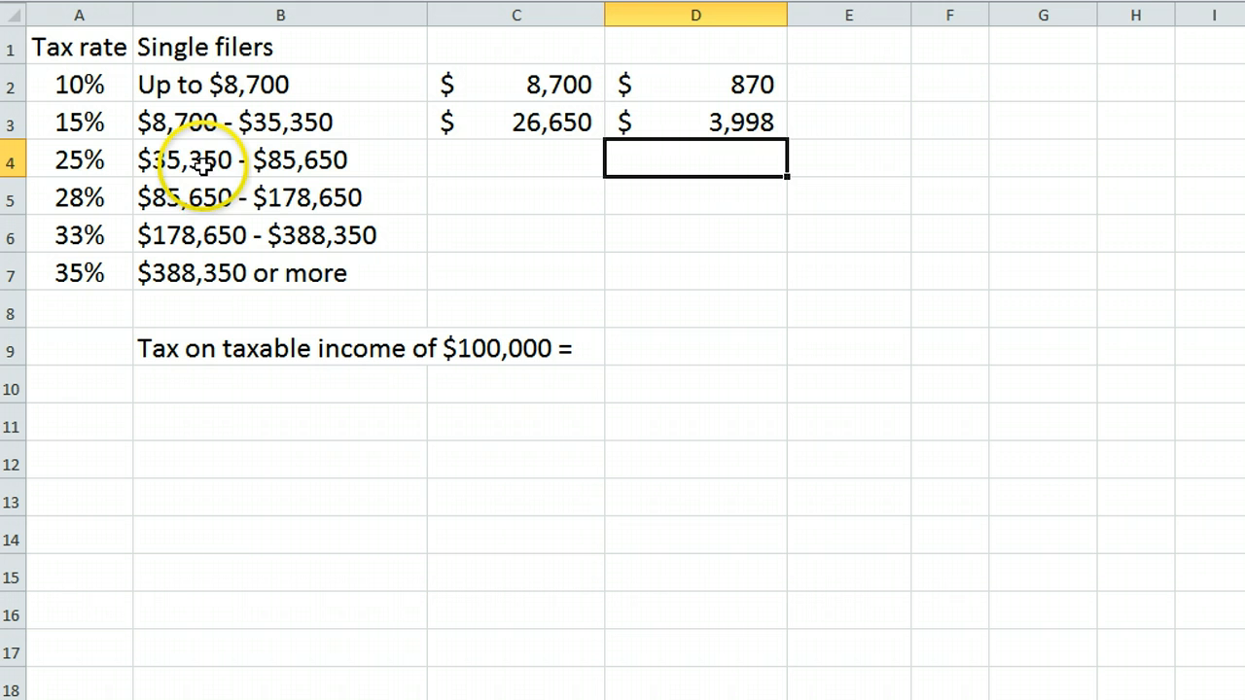
{"action": "mouse_move", "coordinate": [461, 164]}
{"action": "type", "text": "("}
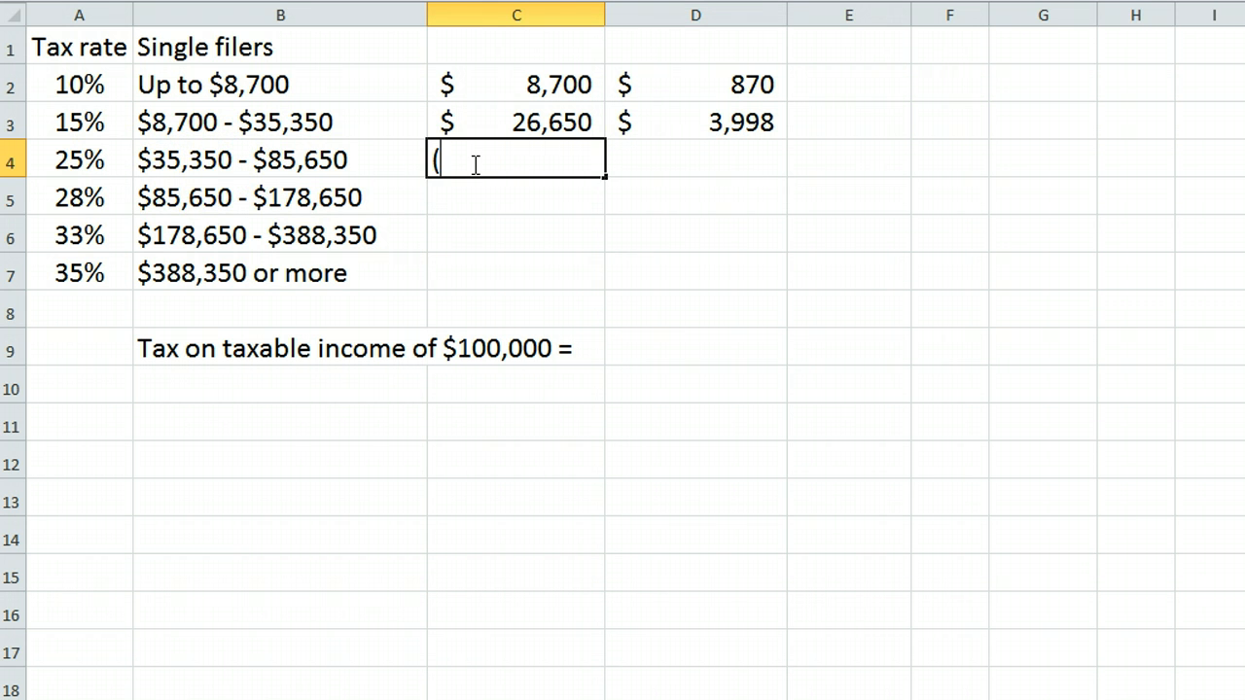
{"action": "type", "text": "85"}
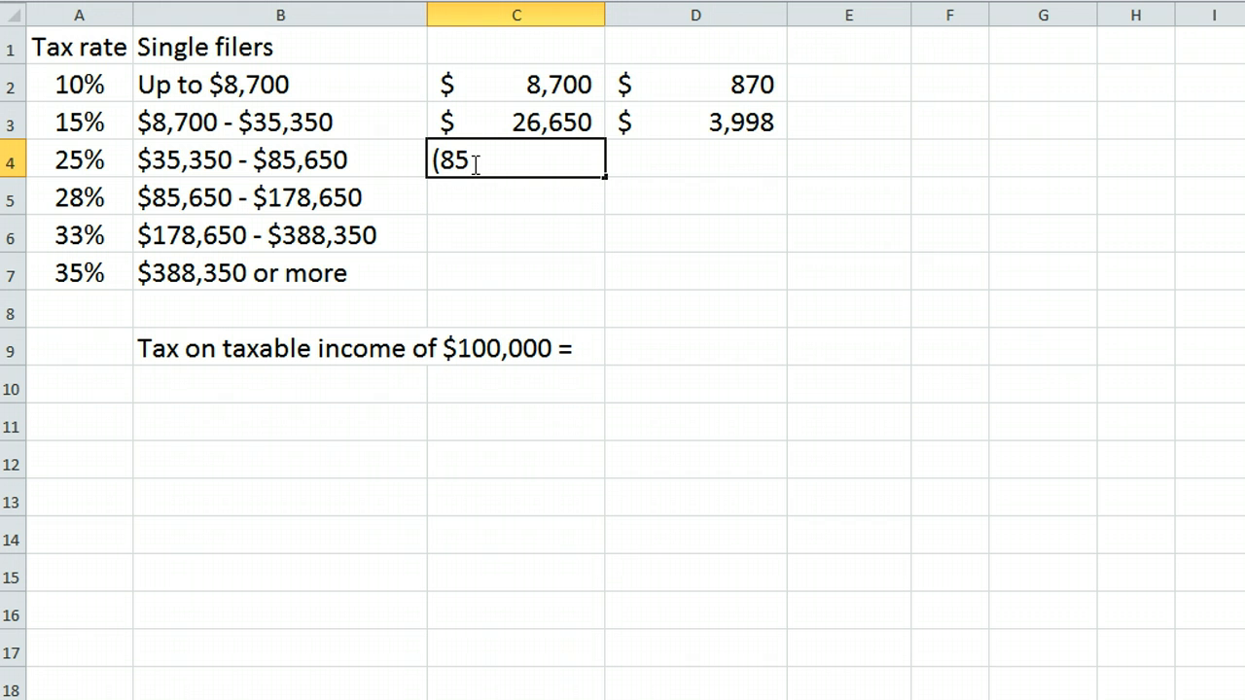
{"action": "type", "text": "650-"}
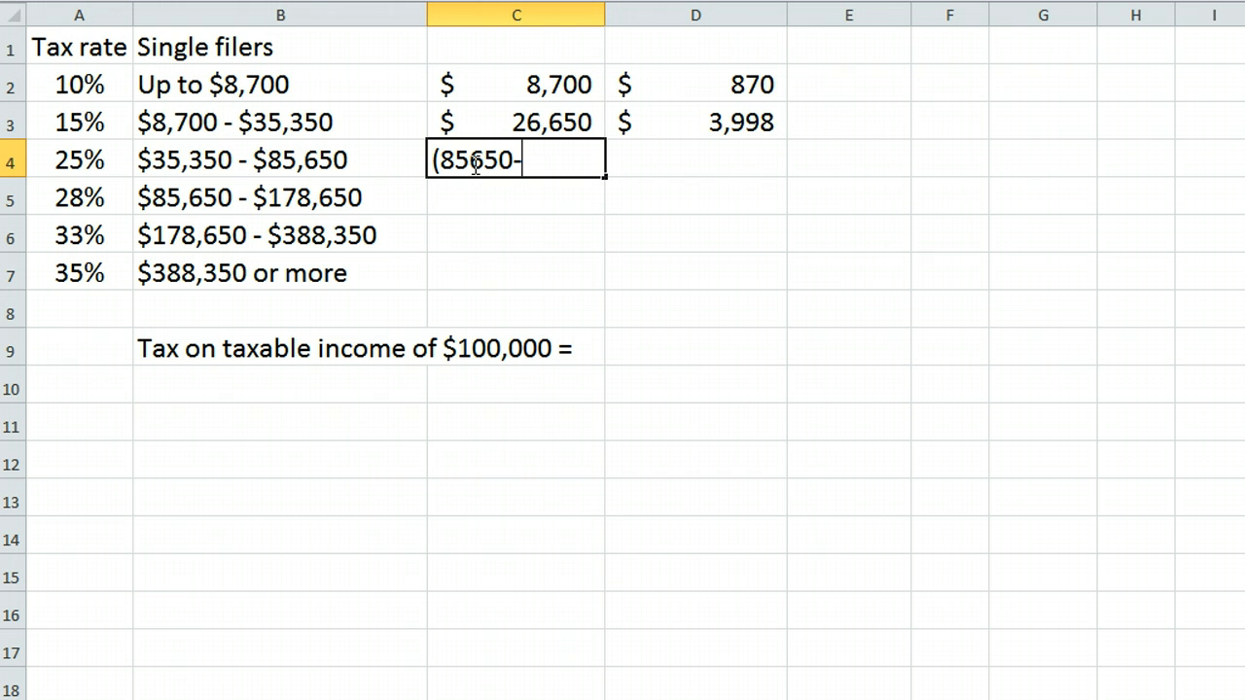
{"action": "type", "text": "35350"}
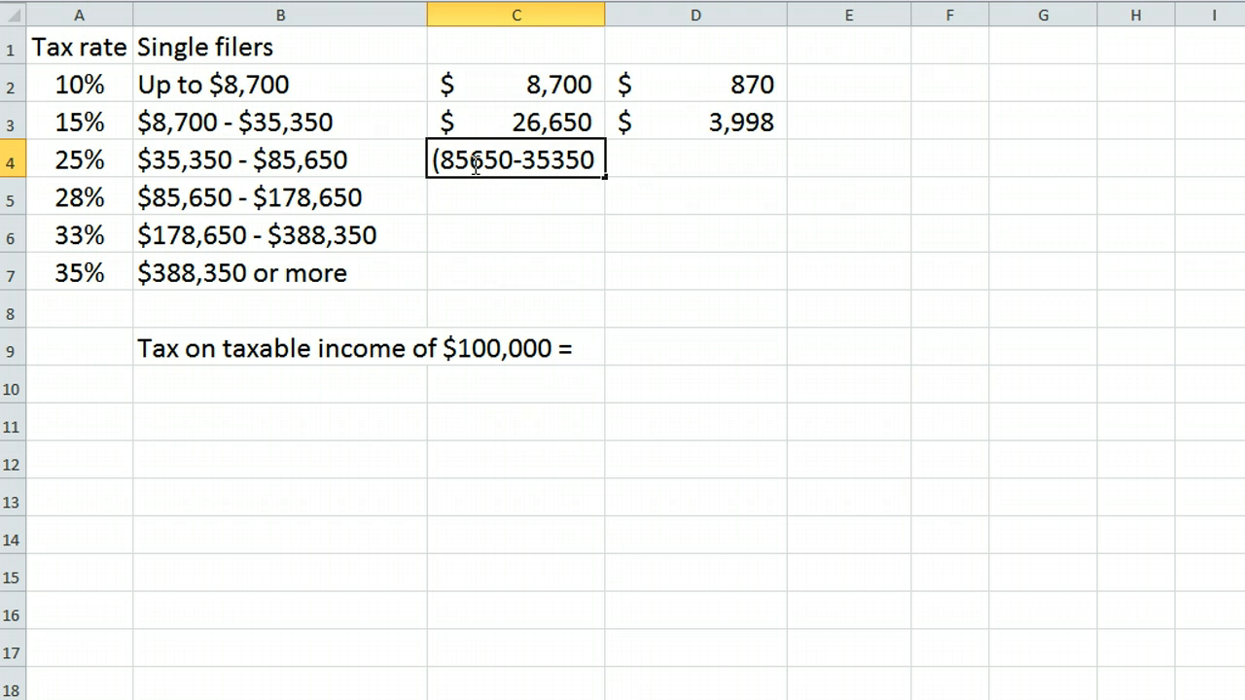
{"action": "type", "text": ")"}
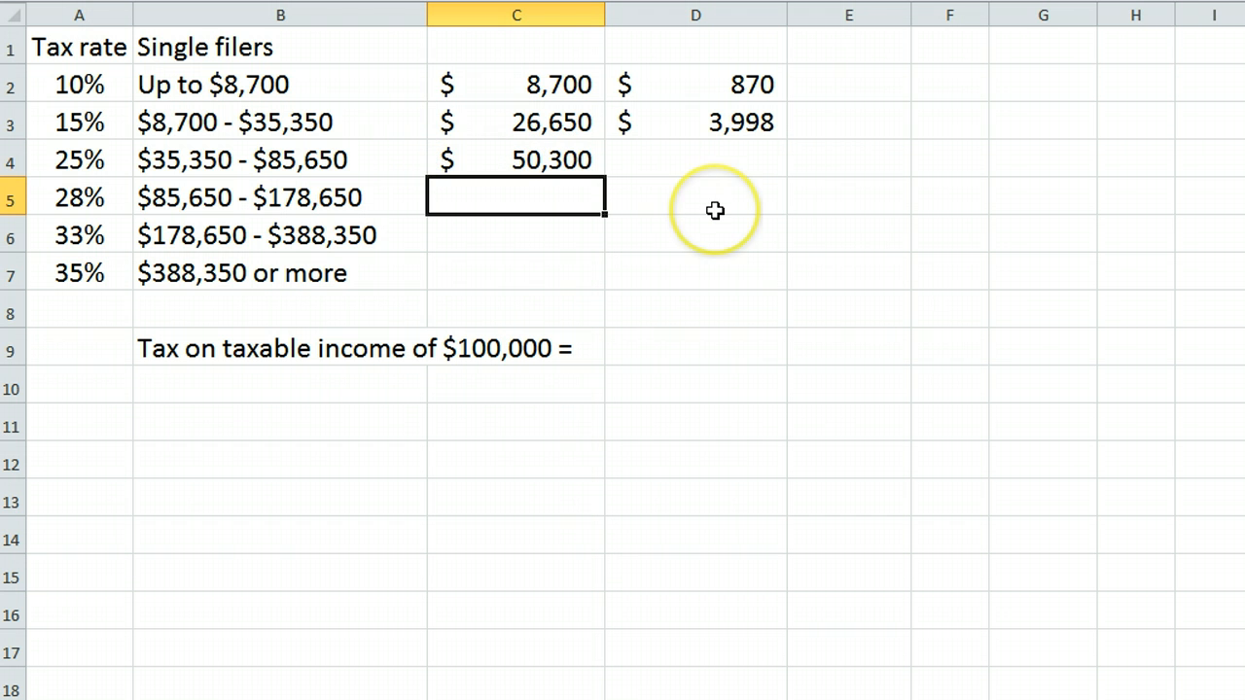
{"action": "left_click", "coordinate": [697, 159]}
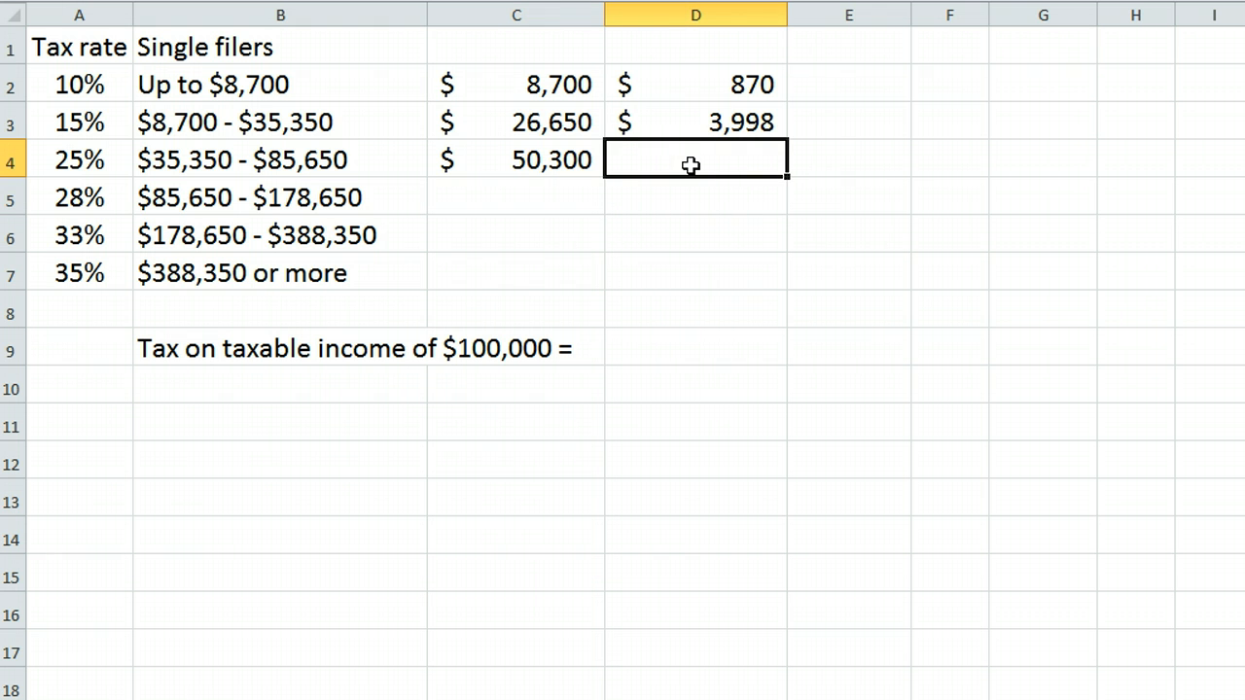
{"action": "type", "text": "=.25*"}
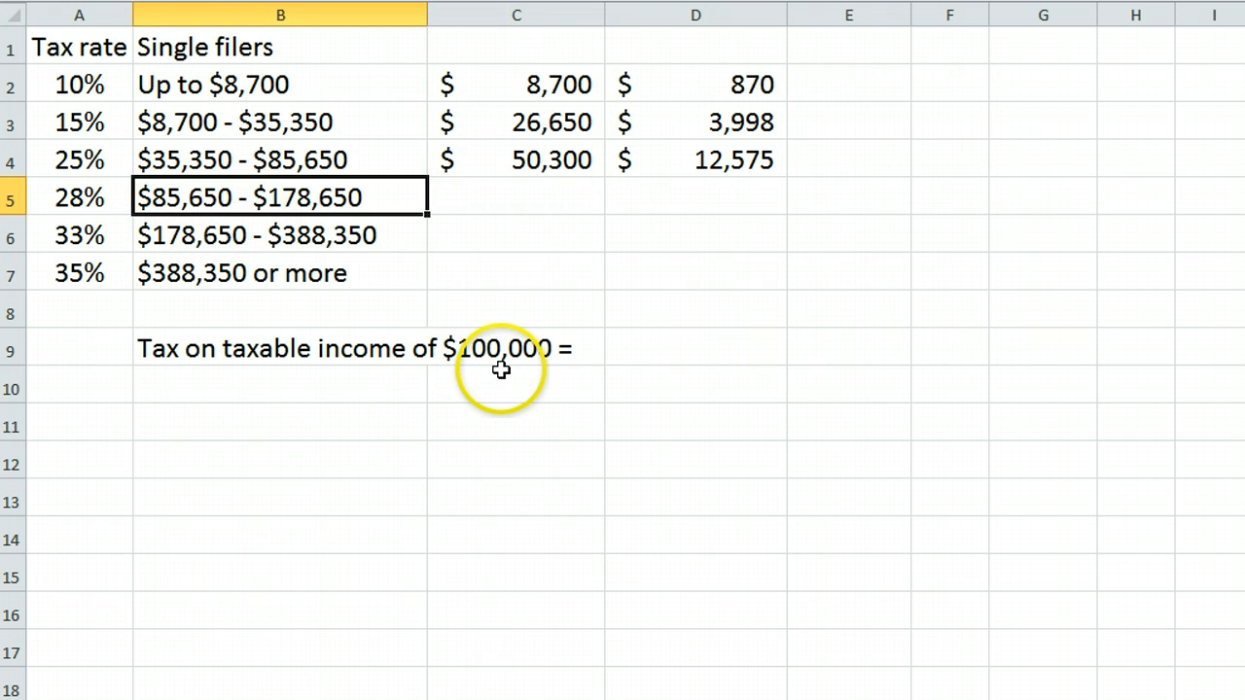
{"action": "left_click", "coordinate": [516, 198]}
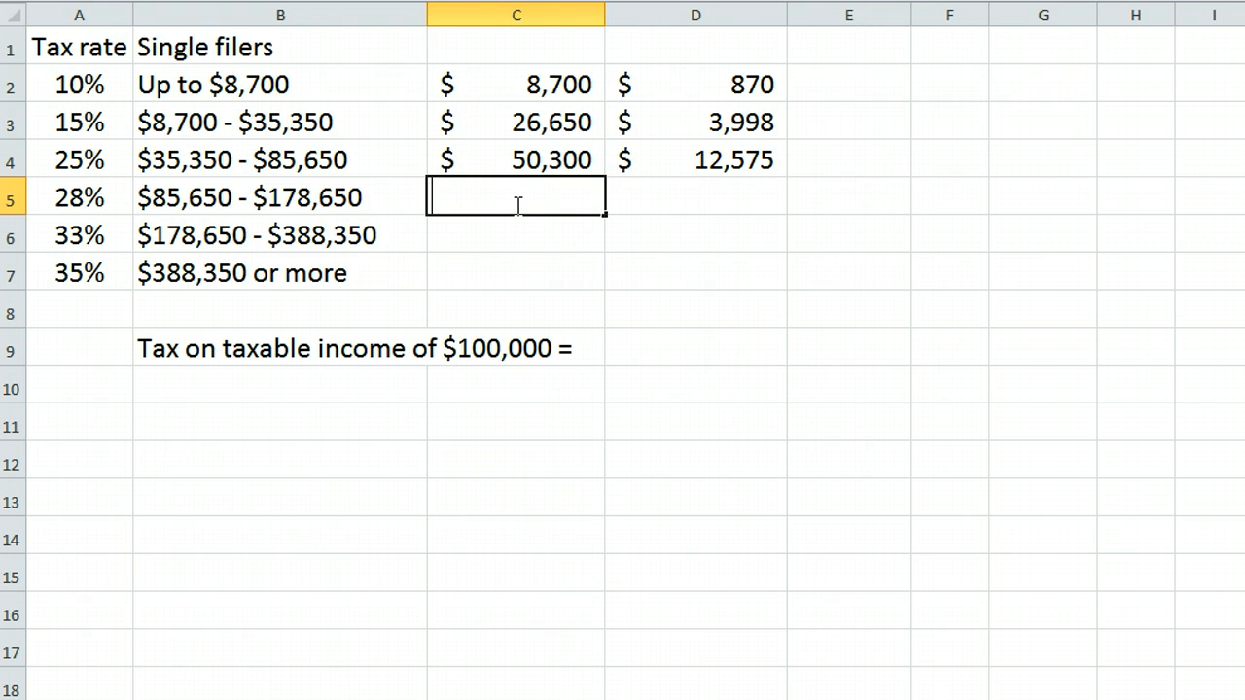
{"action": "type", "text": "=("}
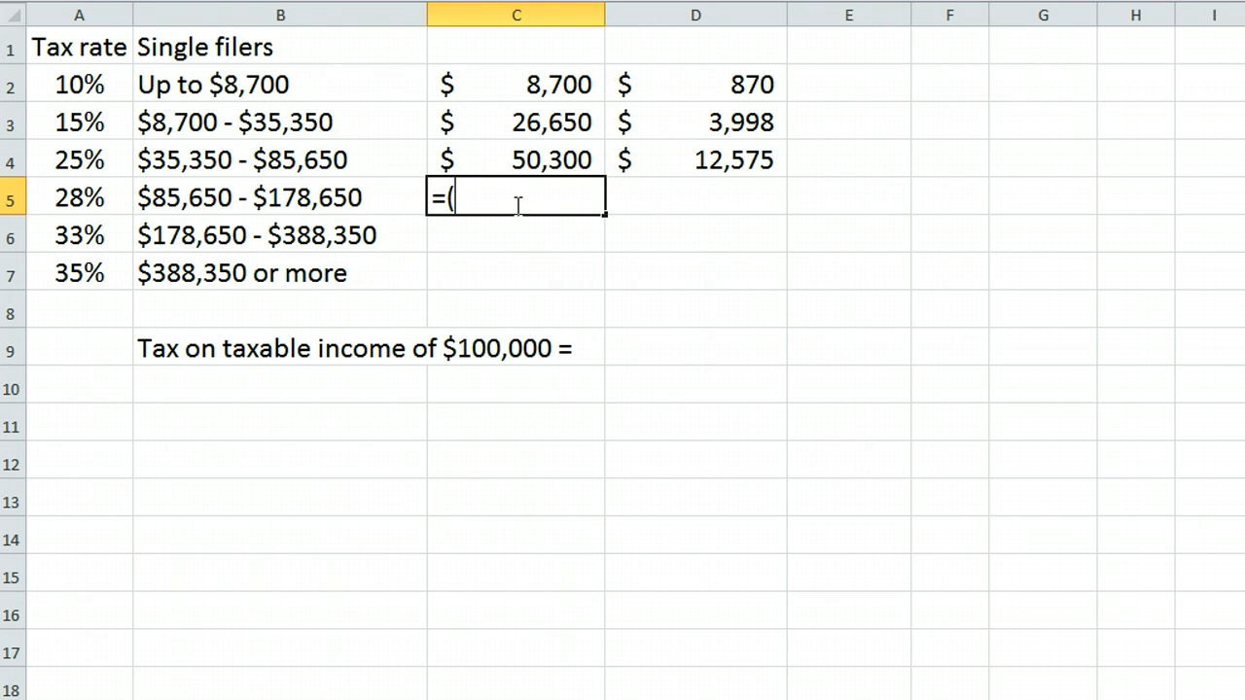
{"action": "type", "text": "10000"}
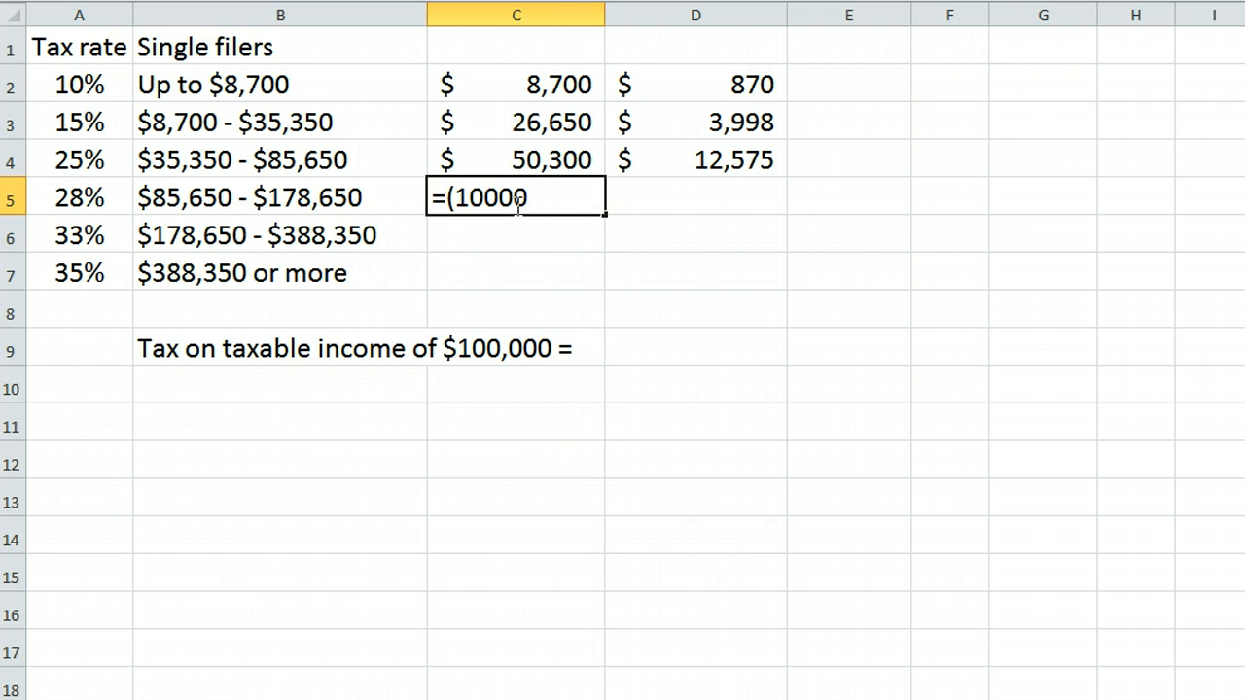
{"action": "type", "text": "00-8"}
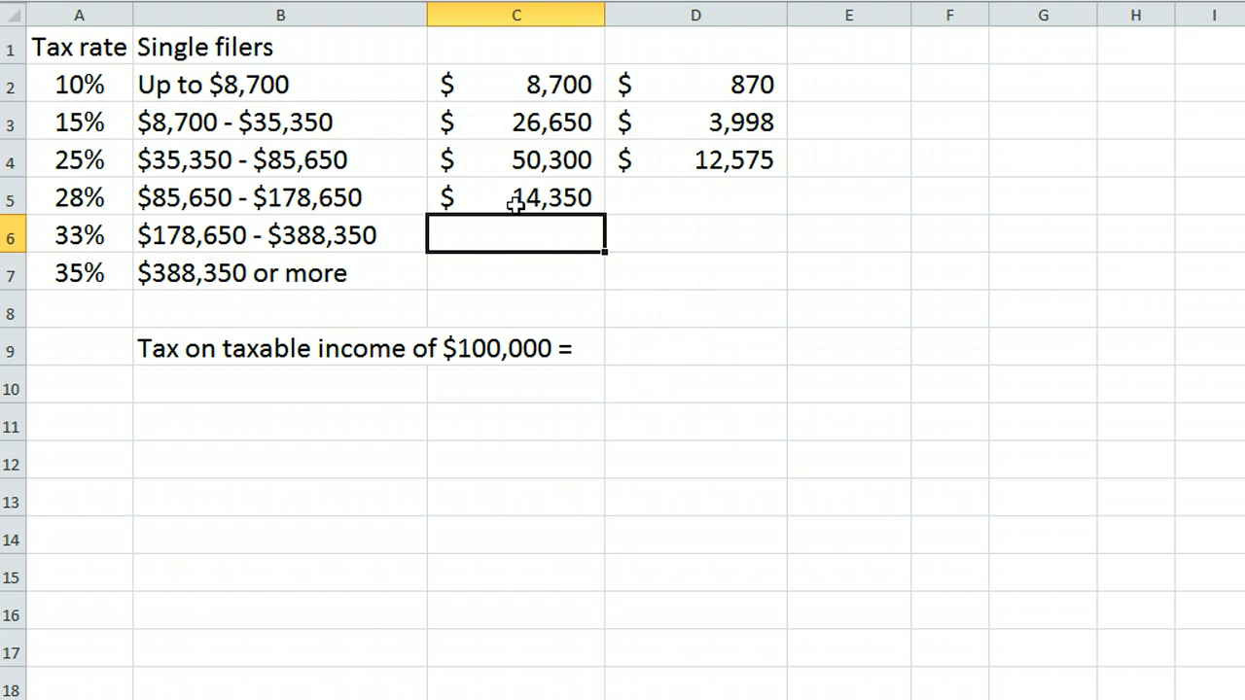
{"action": "left_click", "coordinate": [696, 199]}
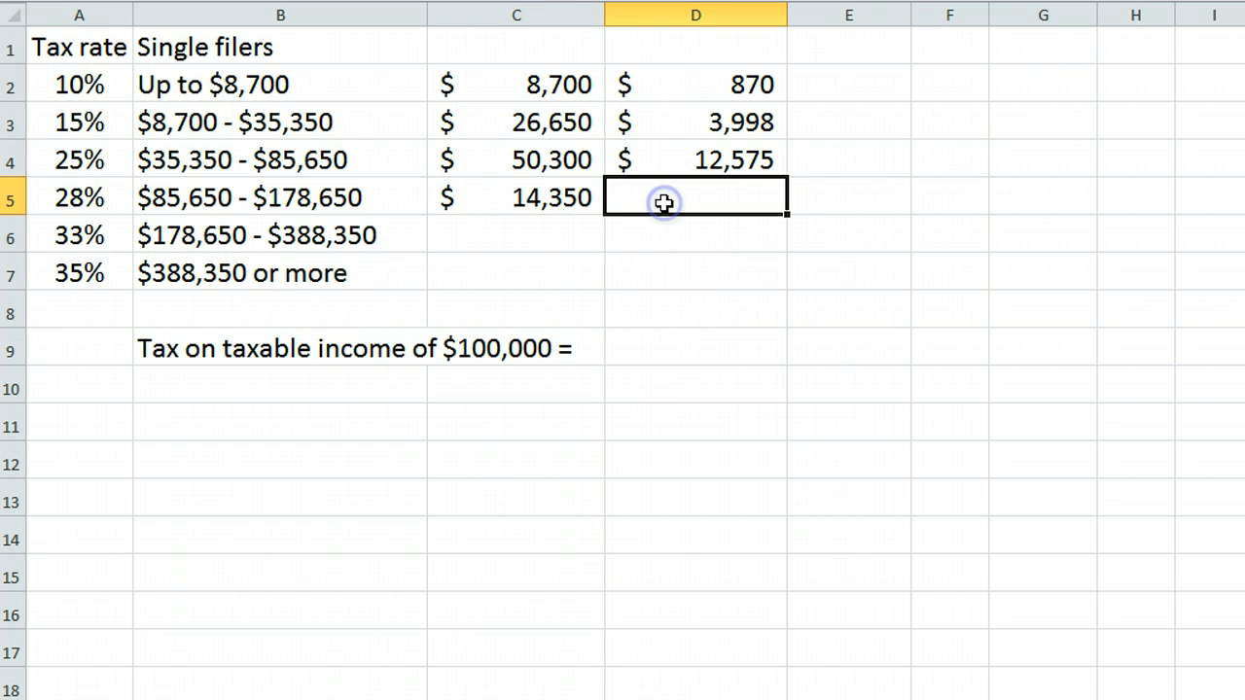
{"action": "type", "text": "=0"}
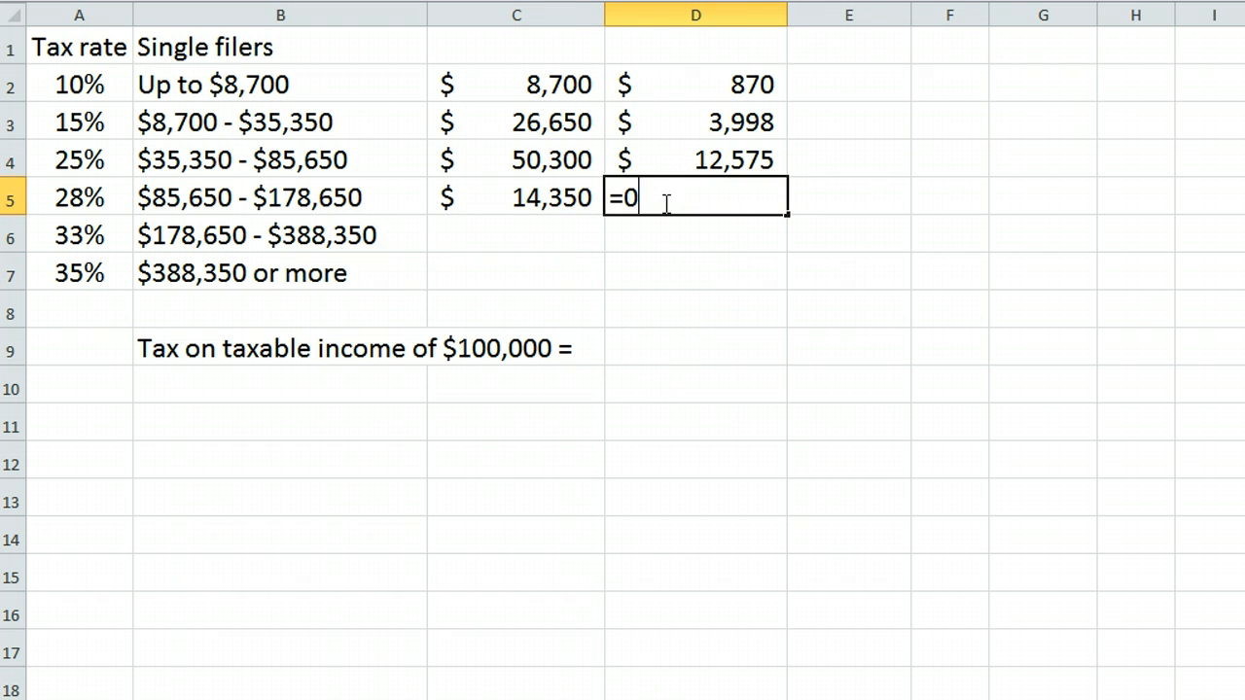
{"action": "type", "text": ".28*"}
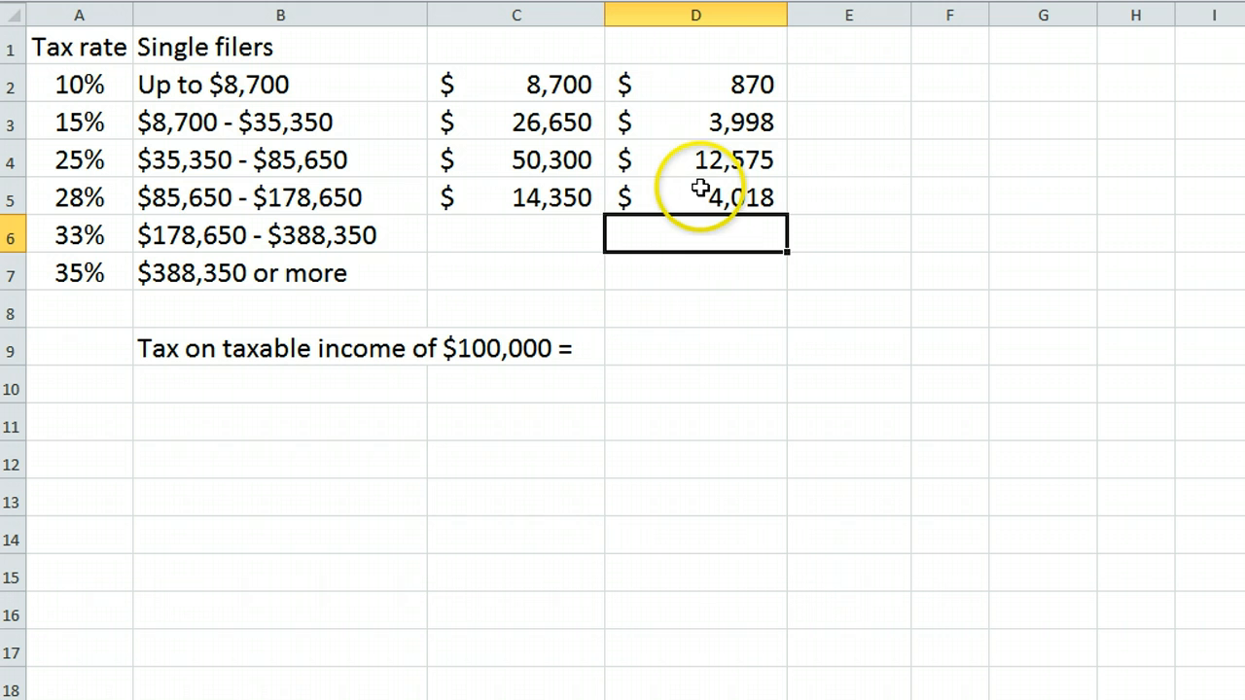
Sum the four bracket taxes D2:D5 in D9, giving $21,461 total tax
{"action": "left_click", "coordinate": [696, 348]}
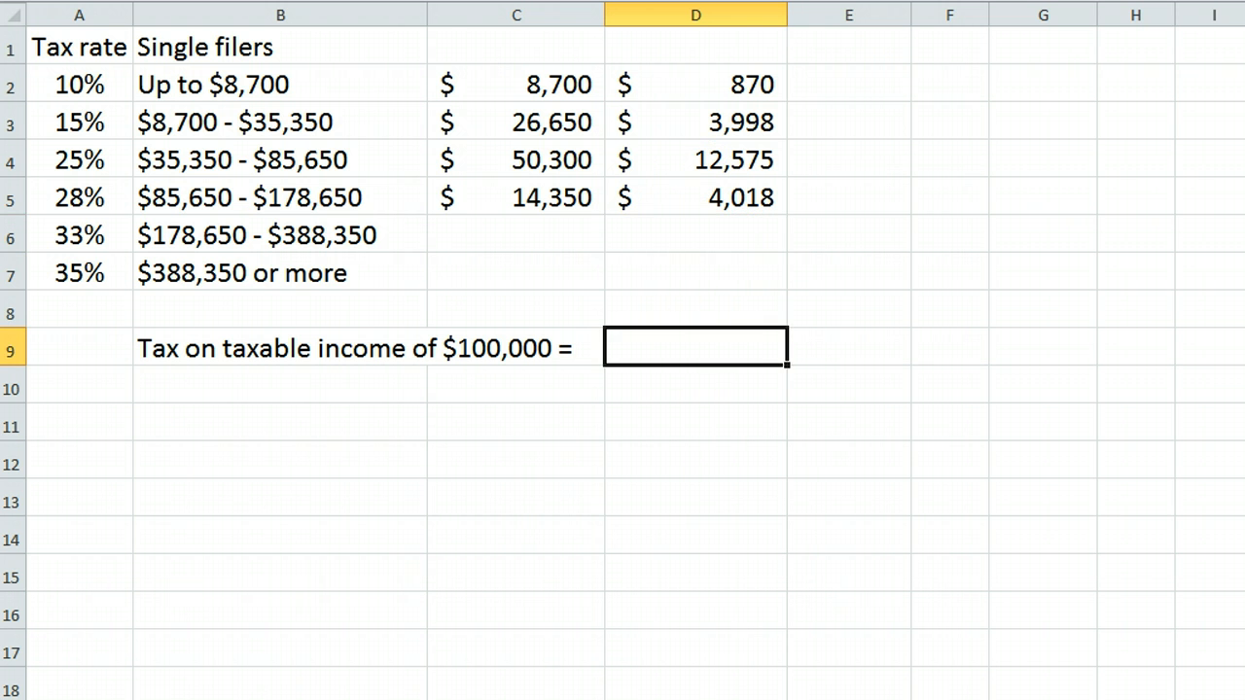
{"action": "key", "text": "enter"}
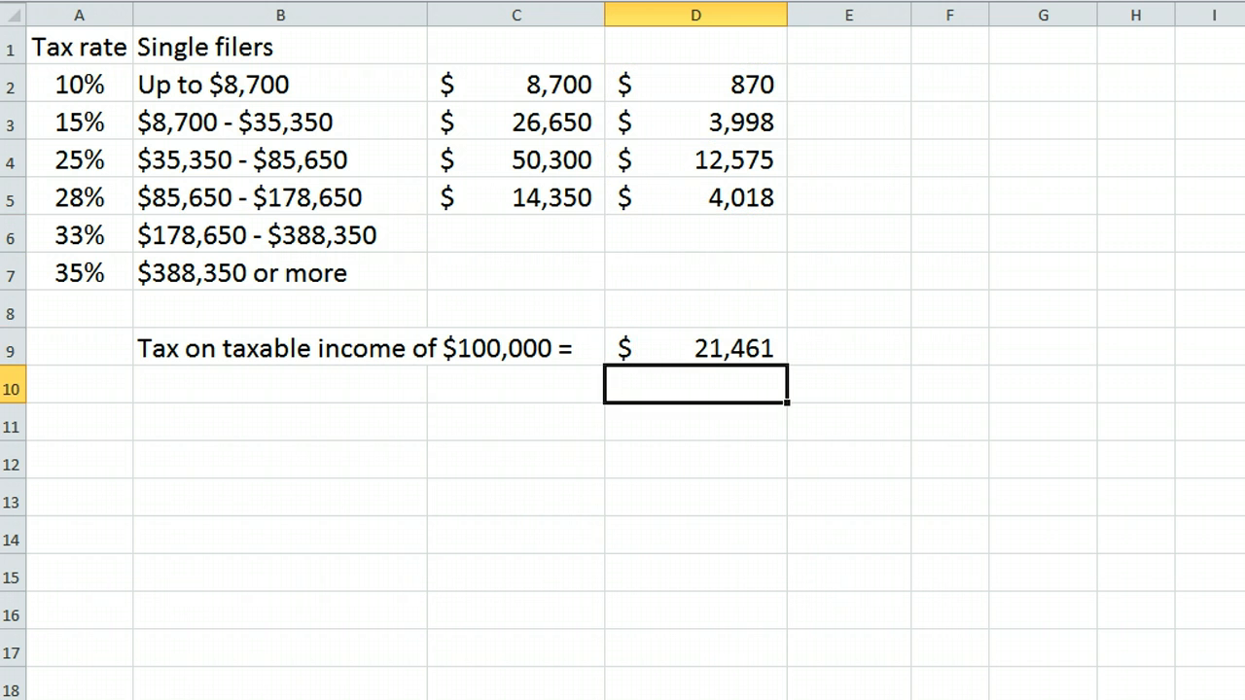
{"action": "mouse_move", "coordinate": [596, 541]}
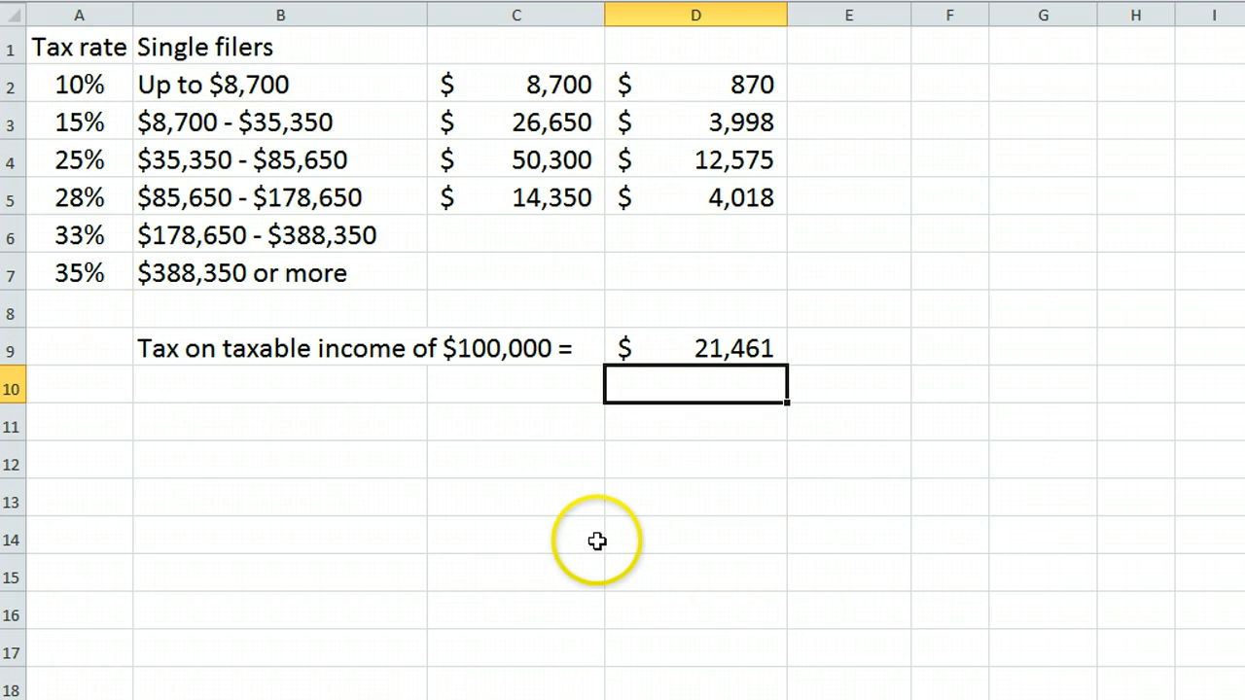